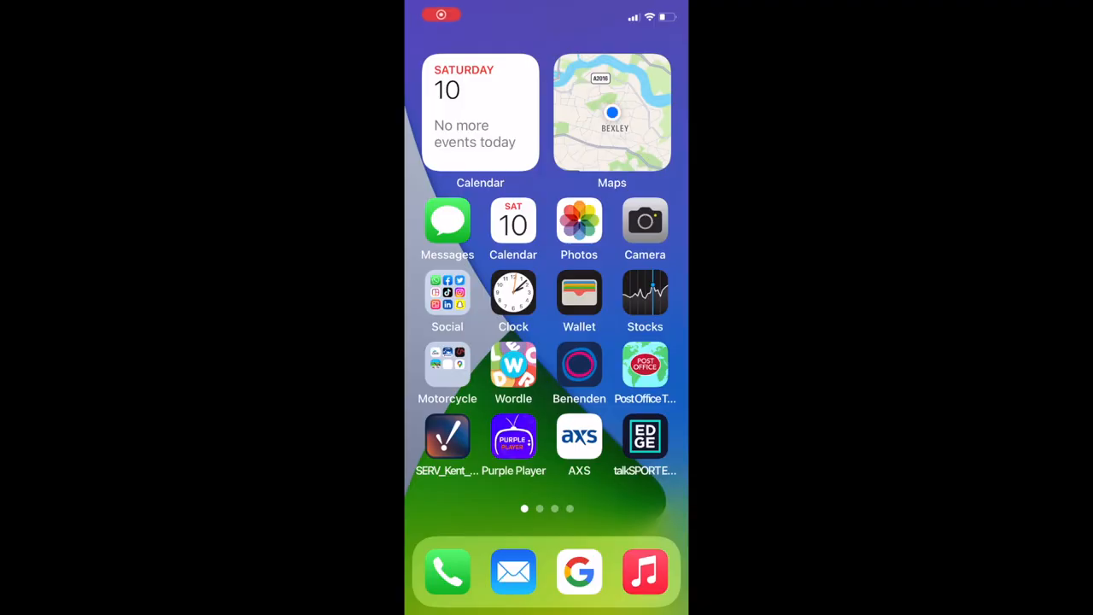
- Launch Sygic from the Motorcycle folder and open its hamburger main menu
click(447, 365)
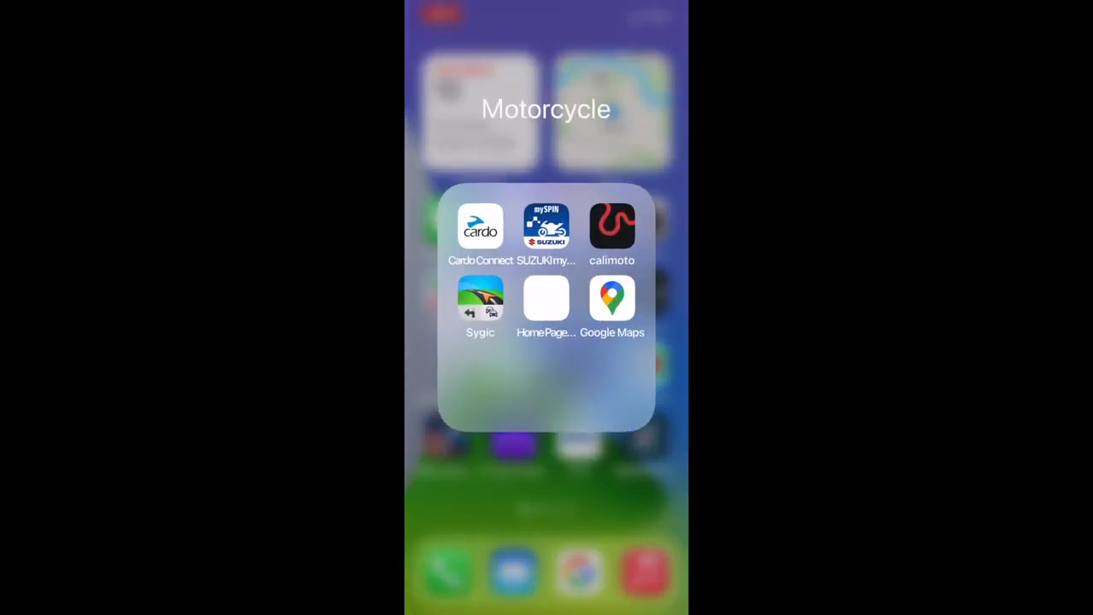
click(611, 298)
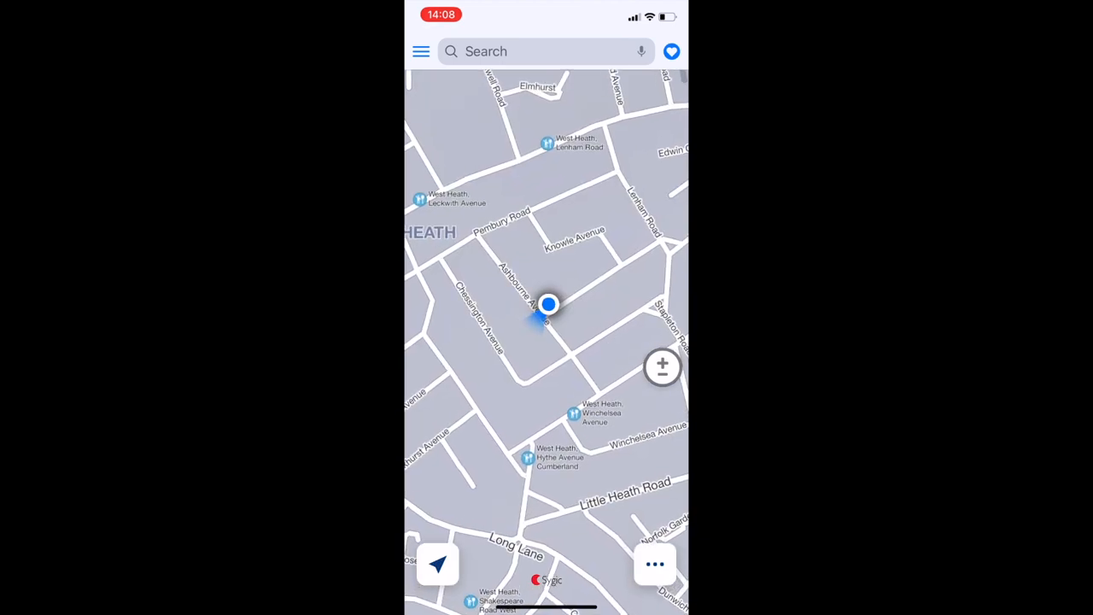
click(420, 51)
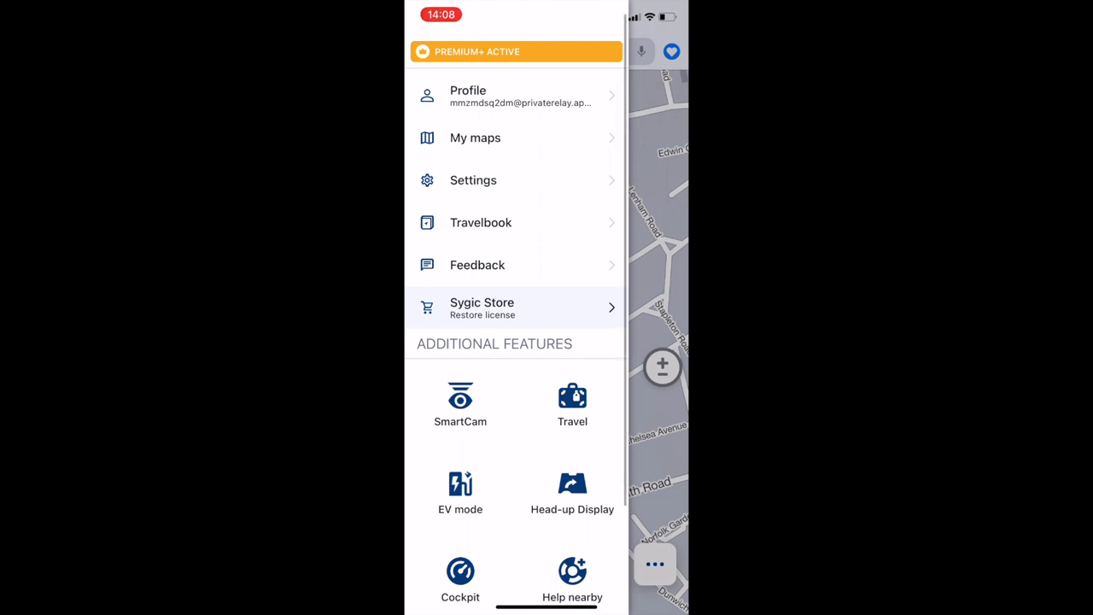
- Go to Settings, then Route planning & Navigation
click(473, 180)
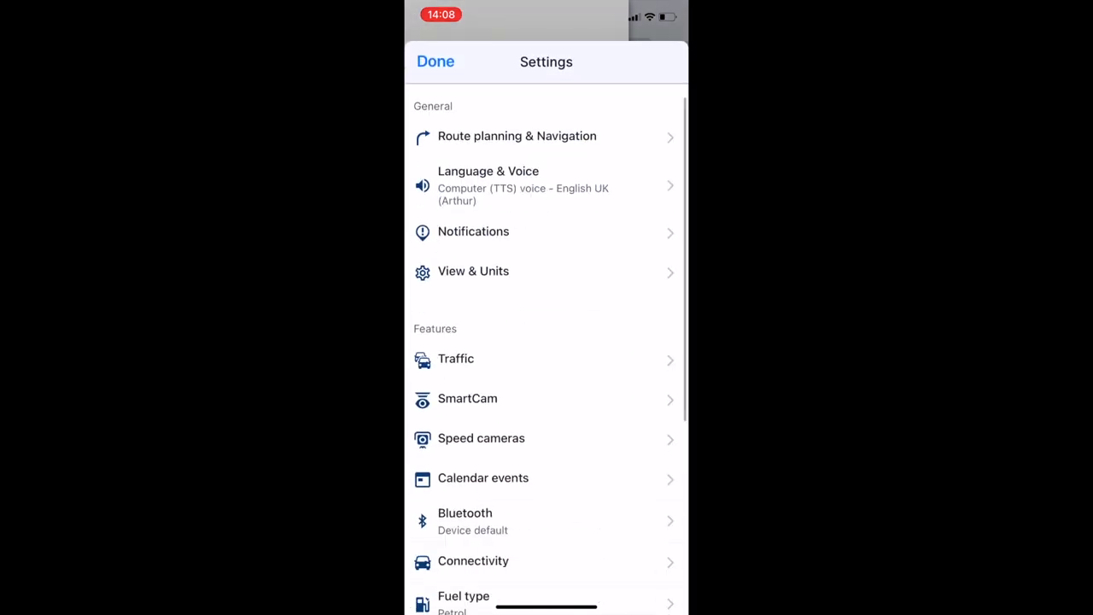
click(517, 136)
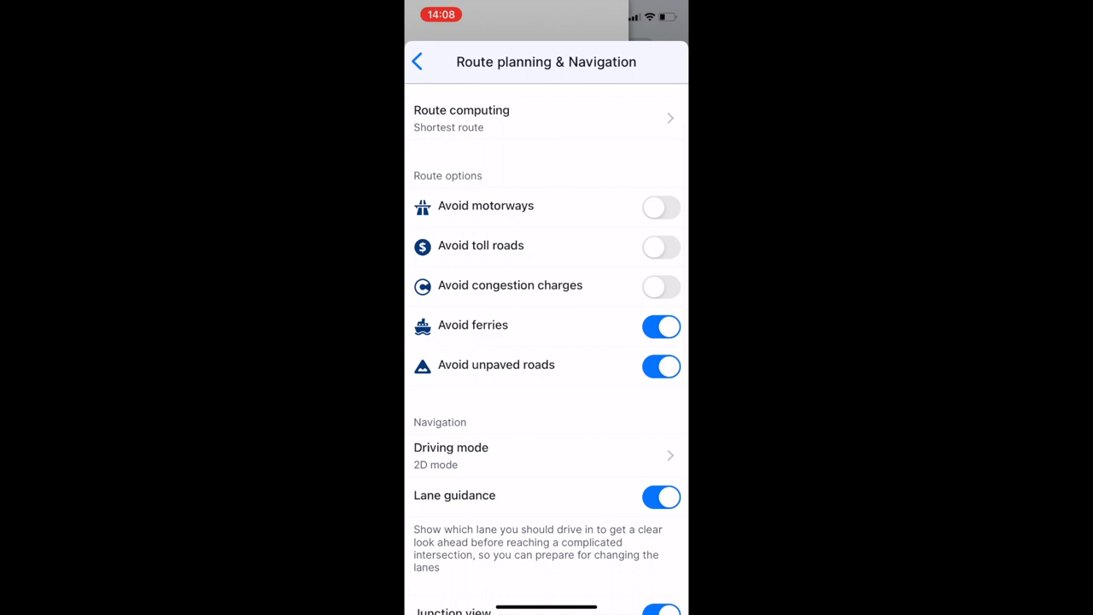
- Set Driving mode to 2D mode, then go back to the main Settings list
click(450, 455)
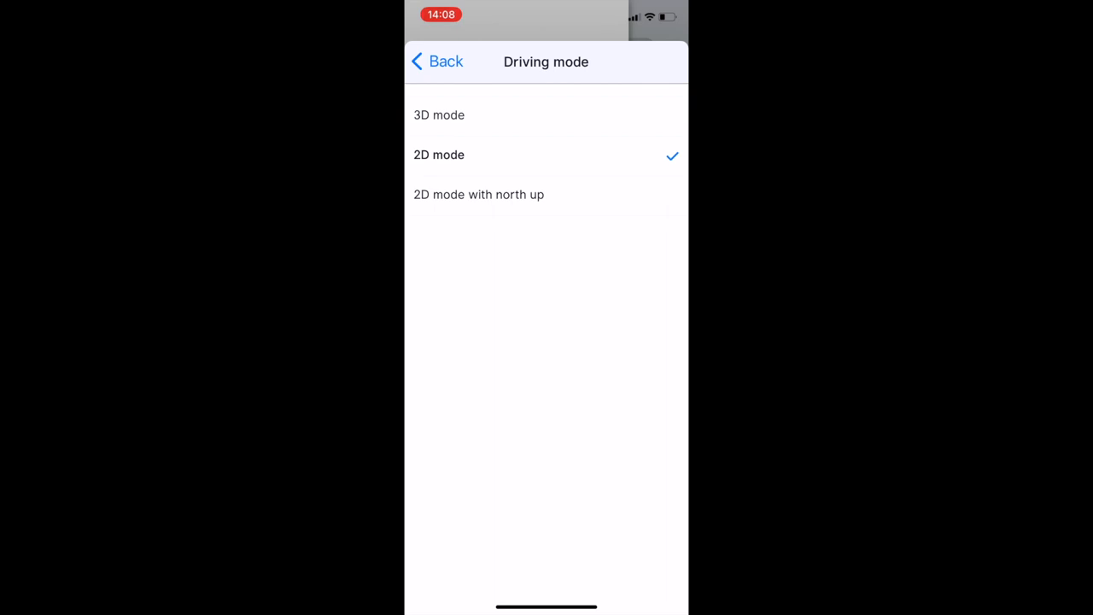
click(437, 61)
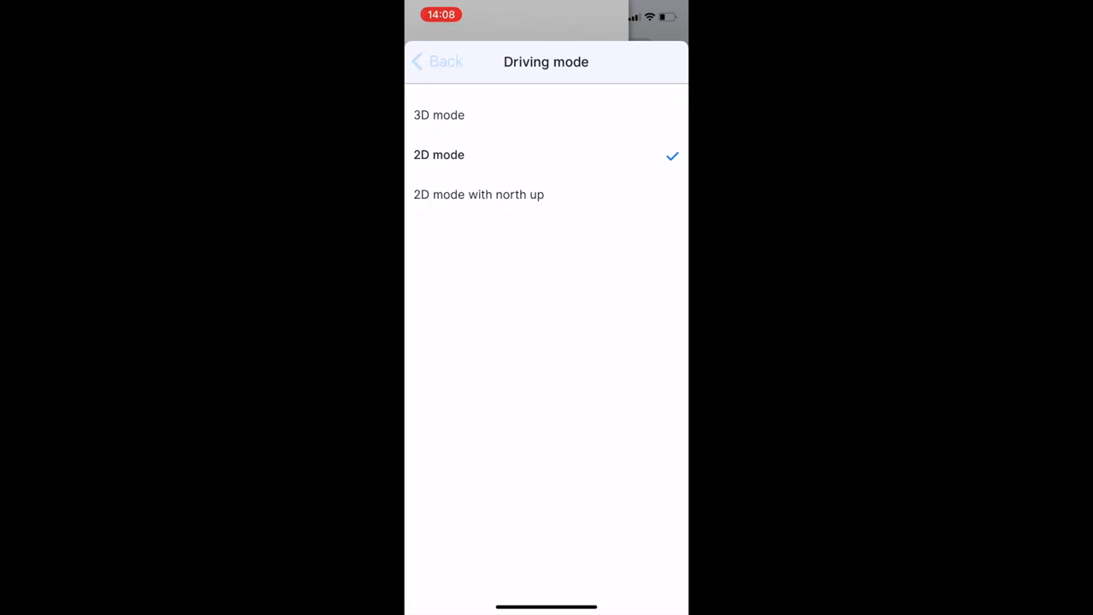
click(435, 62)
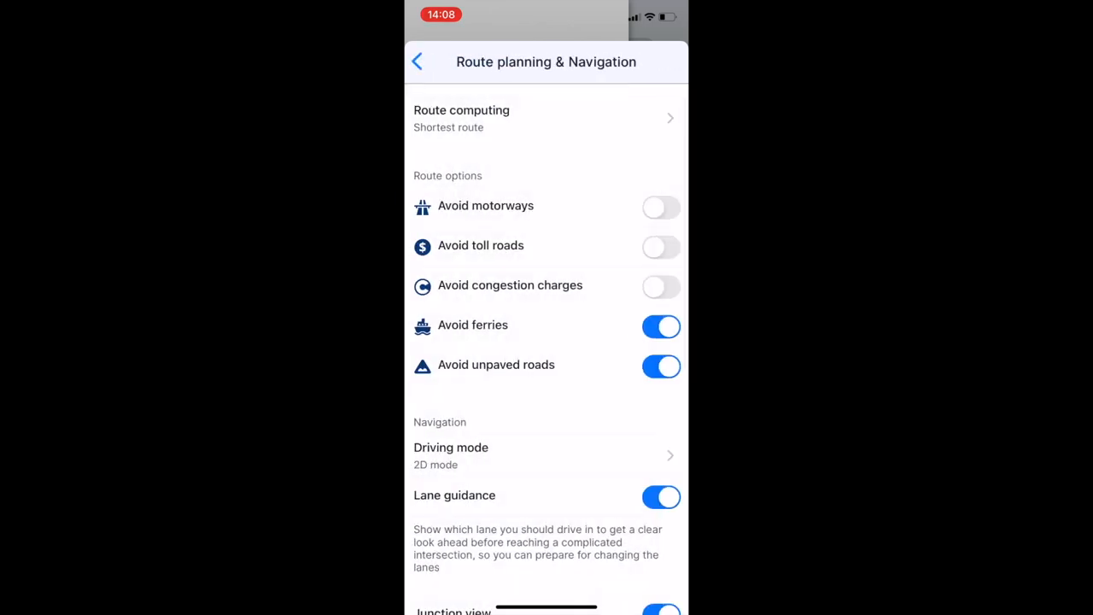
click(418, 62)
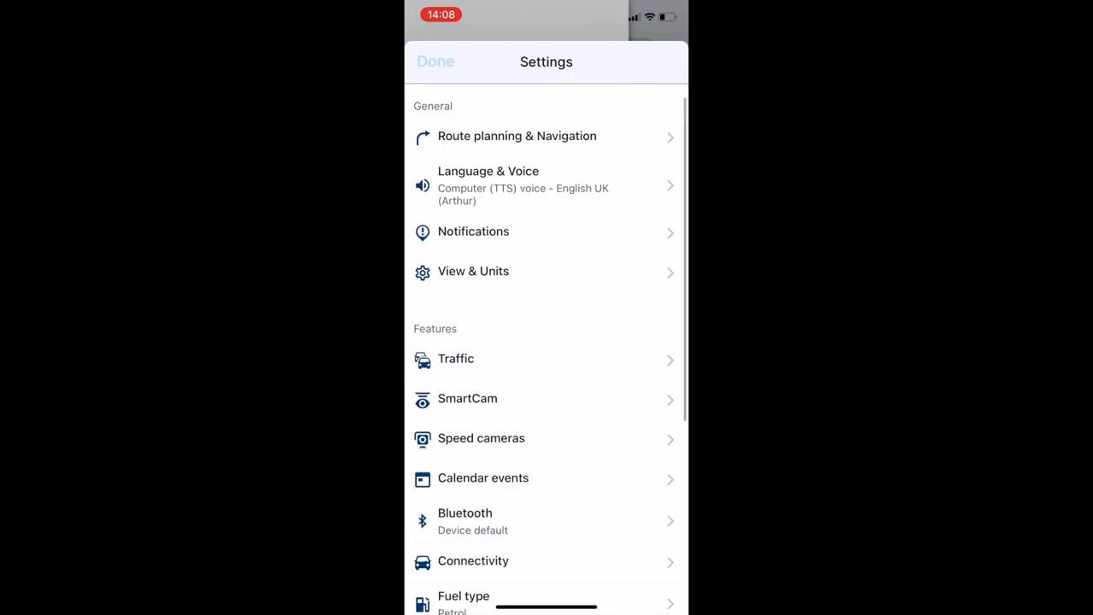